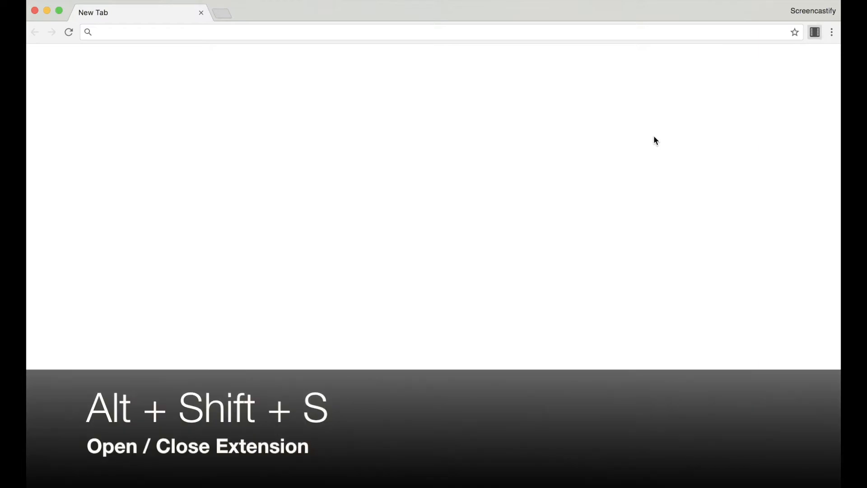
- Record the blank new tab using the Alt+Shift+R start/stop shortcut
left_click(814, 32)
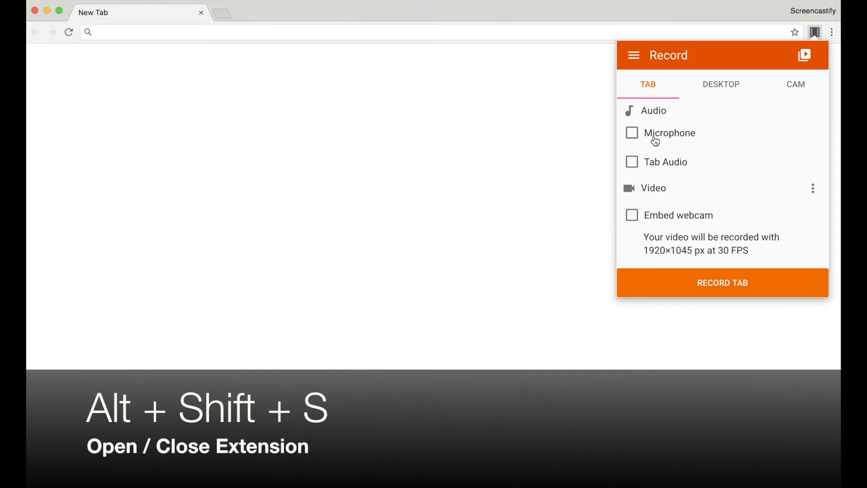
left_click(814, 32)
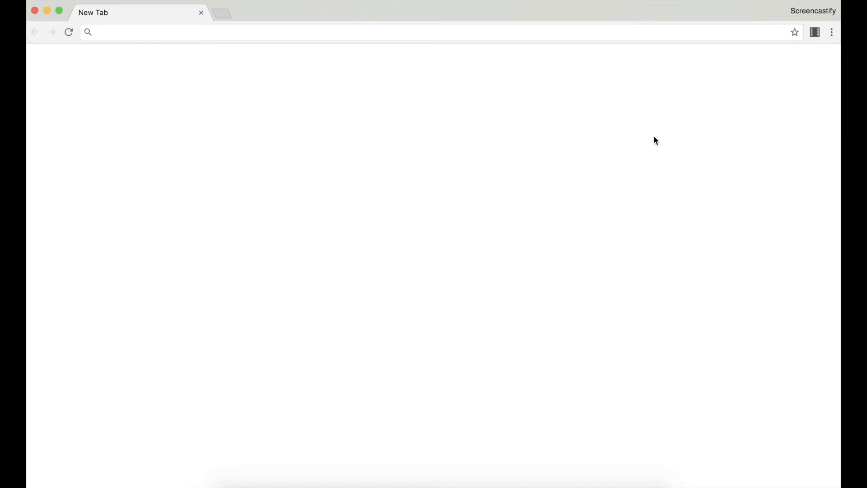
key("alt+shift+r")
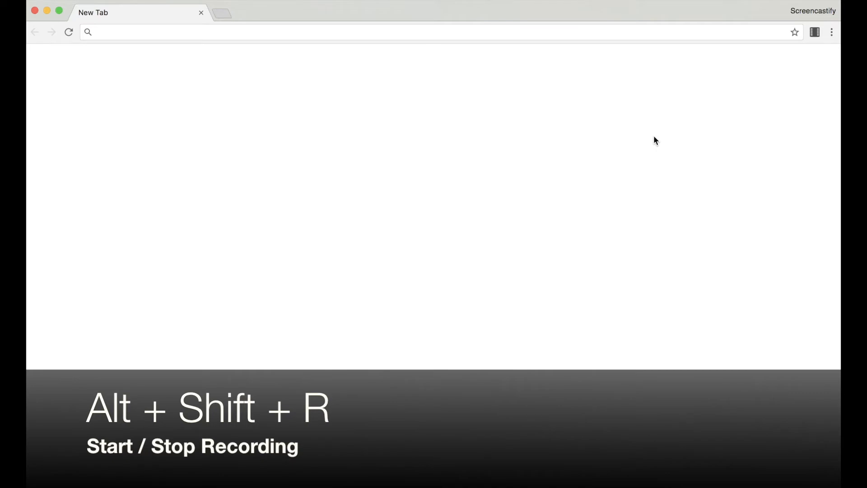
key("alt+shift+r")
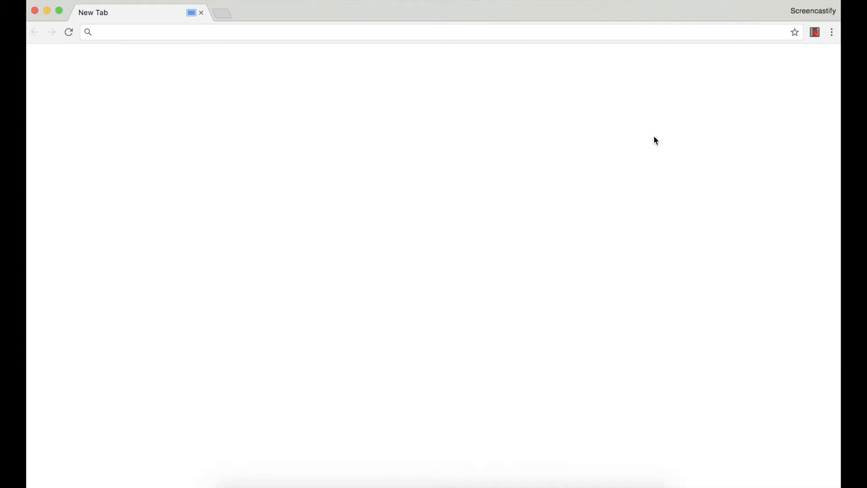
mouse_move(797, 91)
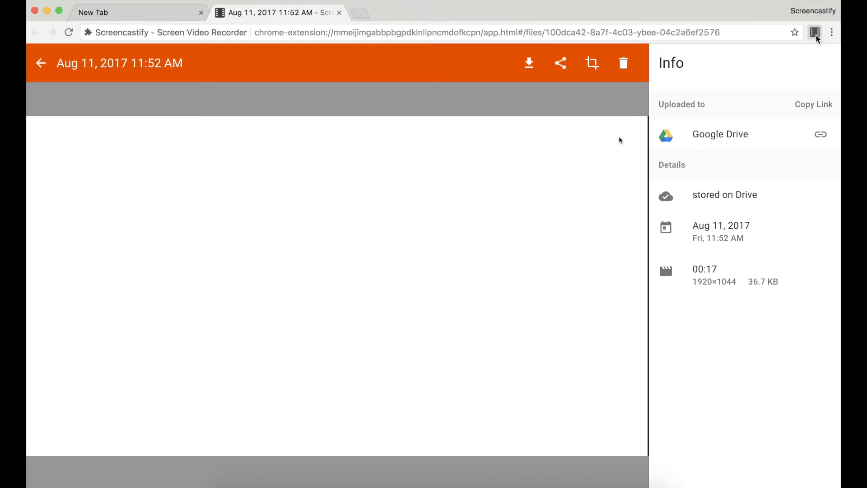
- Reach the Options page from the Record popup's main menu
left_click(814, 32)
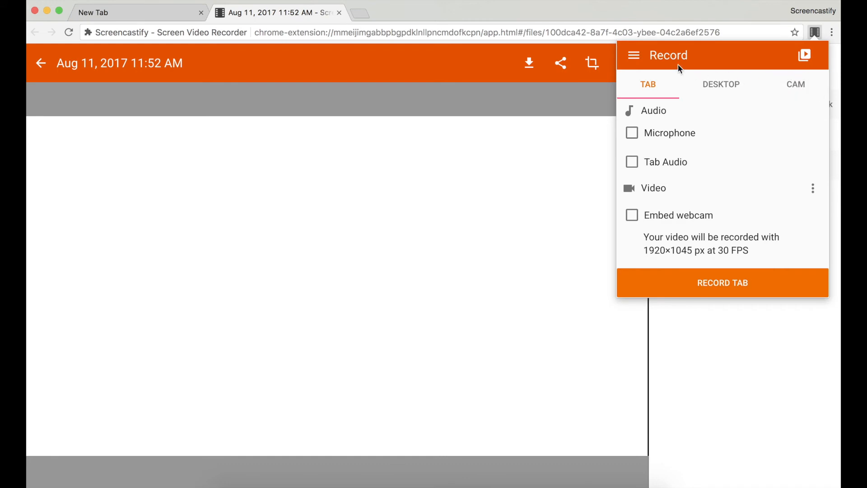
left_click(634, 55)
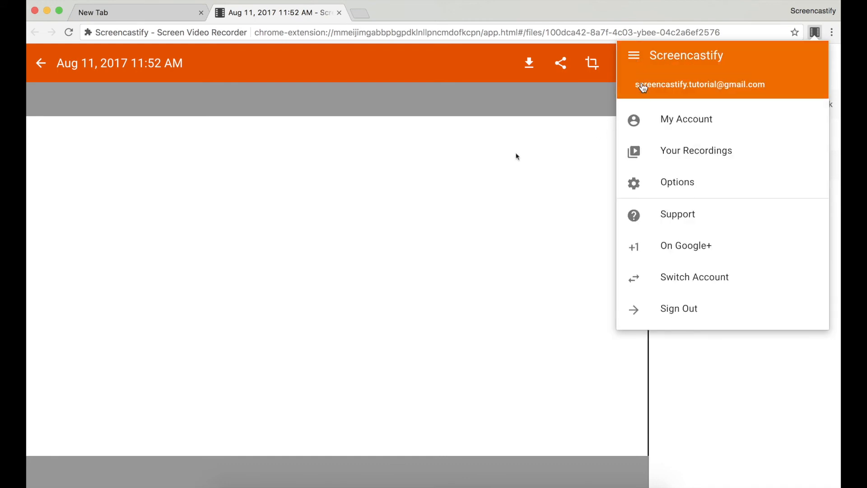
left_click(676, 181)
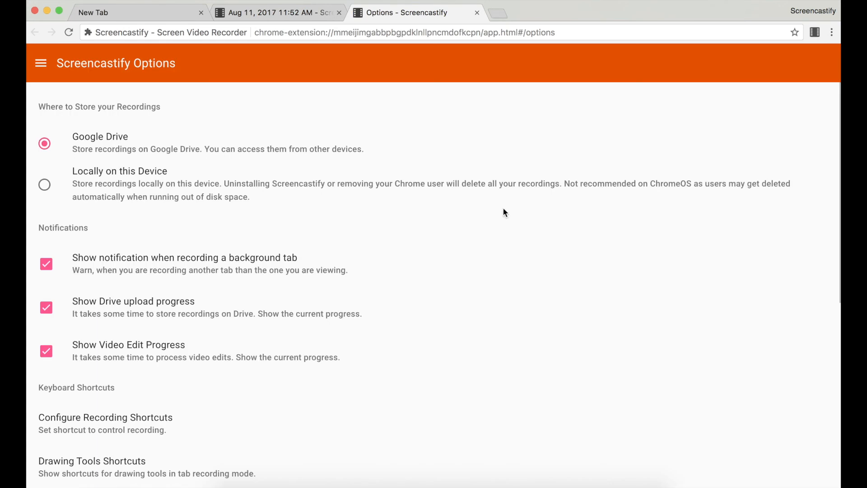
- Show the Drawing Tools Shortcuts list under Keyboard Shortcuts
scroll("down", 3)
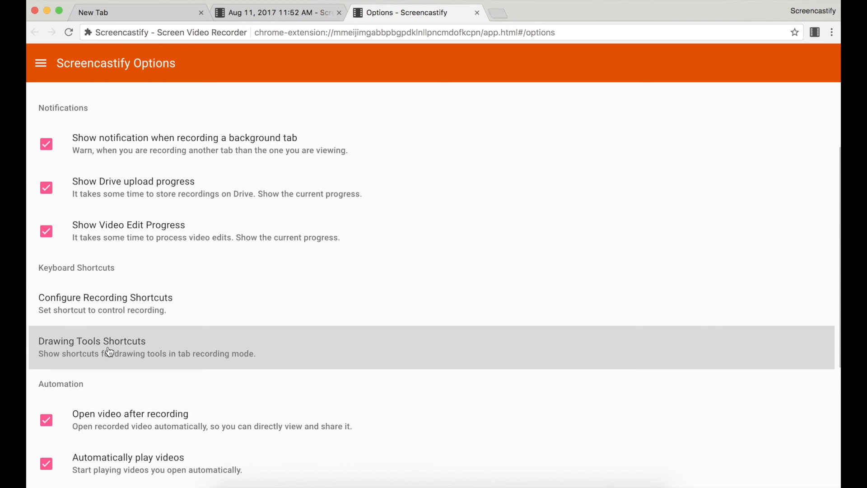
left_click(92, 341)
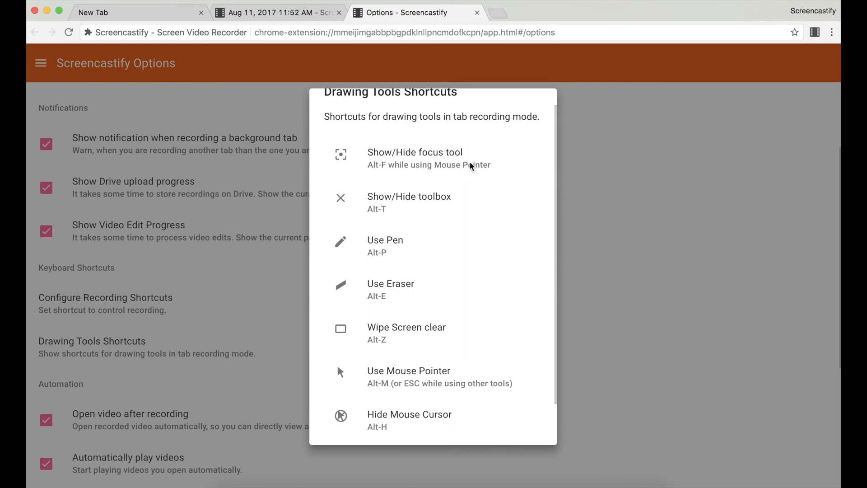
mouse_move(489, 231)
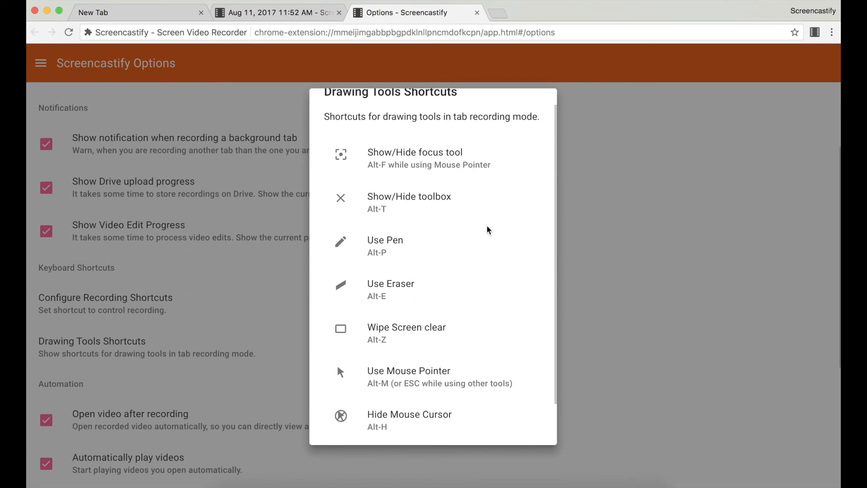